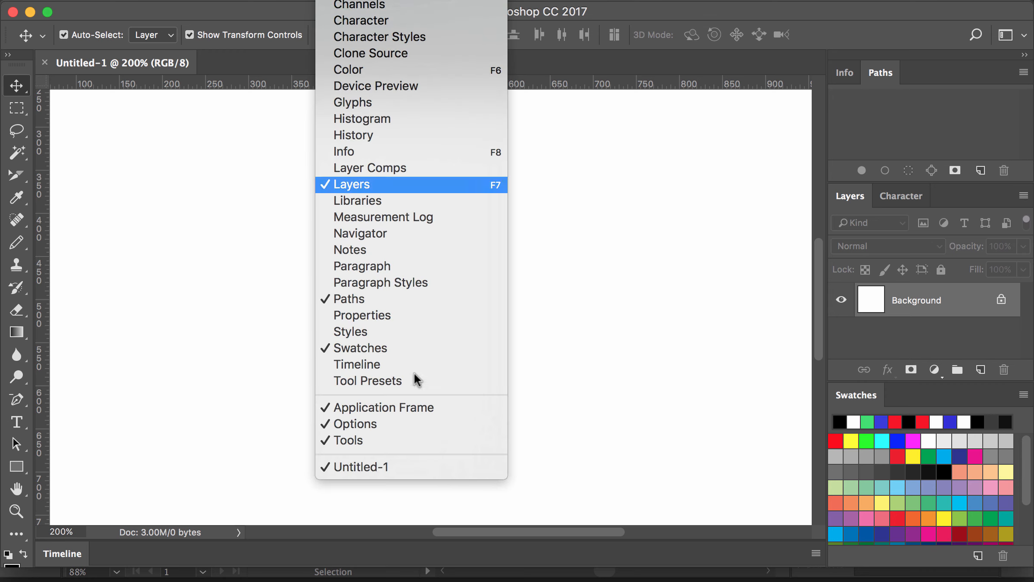
mouse_move(413, 352)
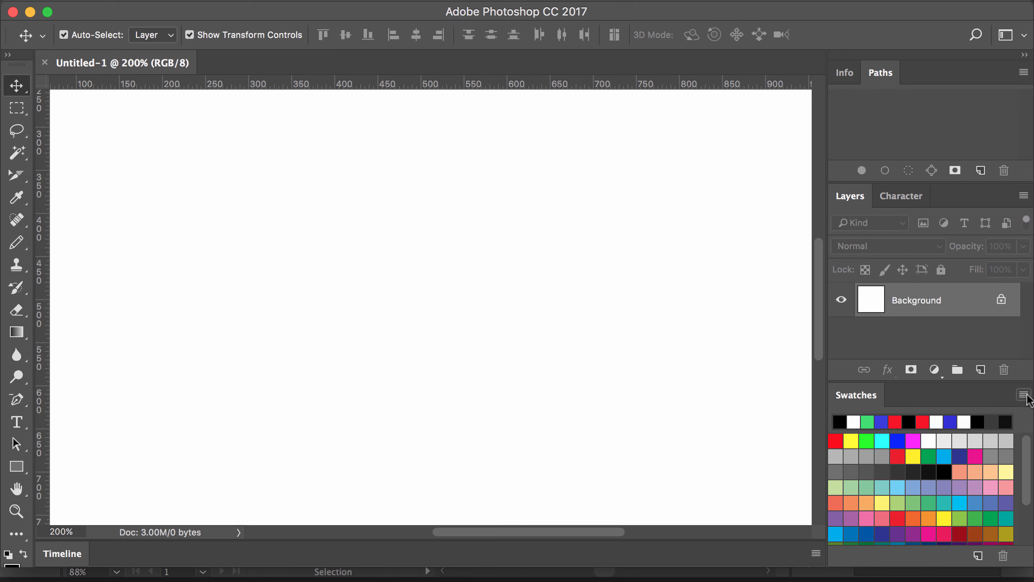
Open the Swatches panel flyout menu to reveal the Reset, Load and Replace Swatches options.
left_click(1020, 394)
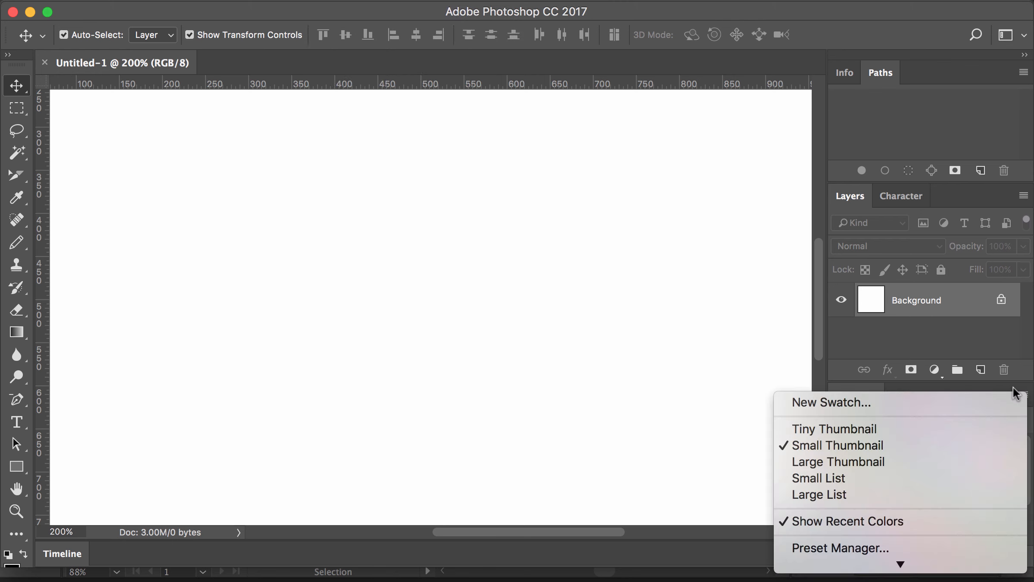
mouse_move(948, 559)
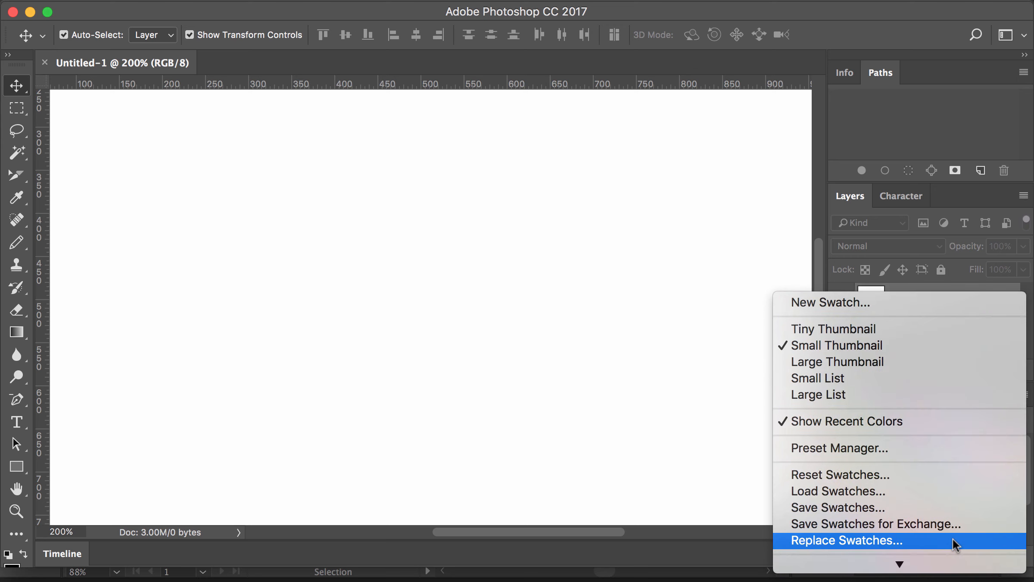
mouse_move(976, 503)
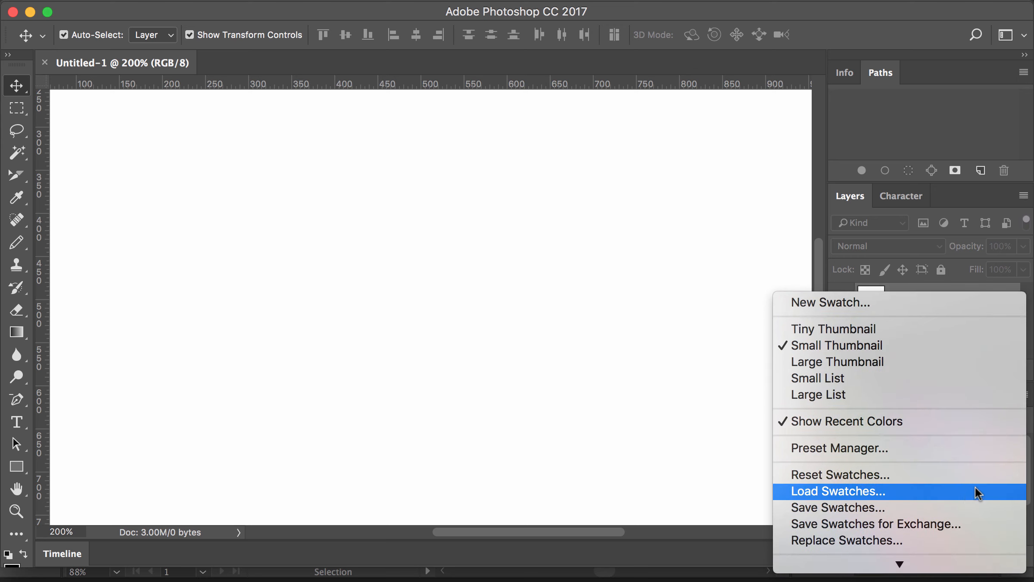
mouse_move(980, 490)
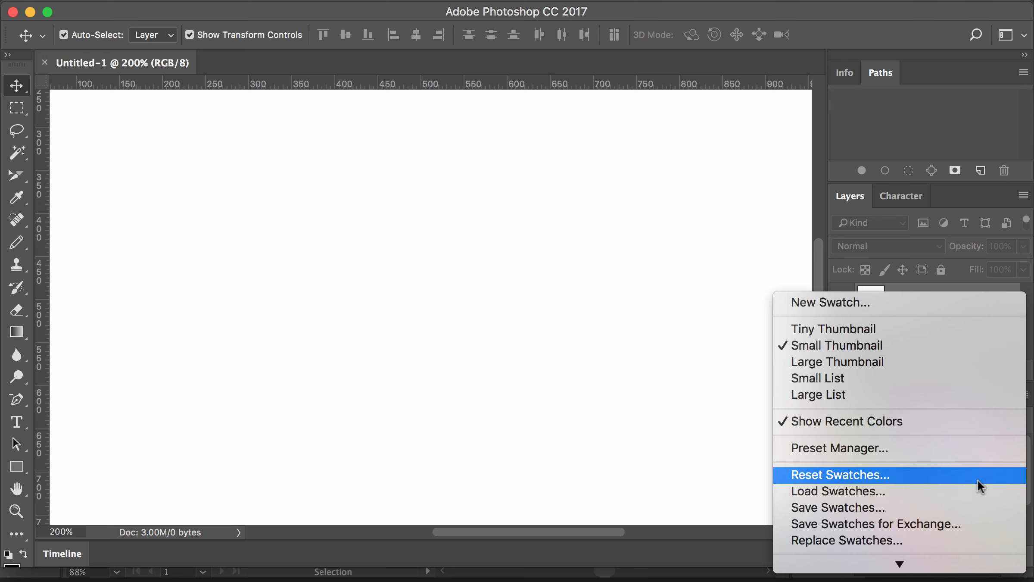
mouse_move(954, 476)
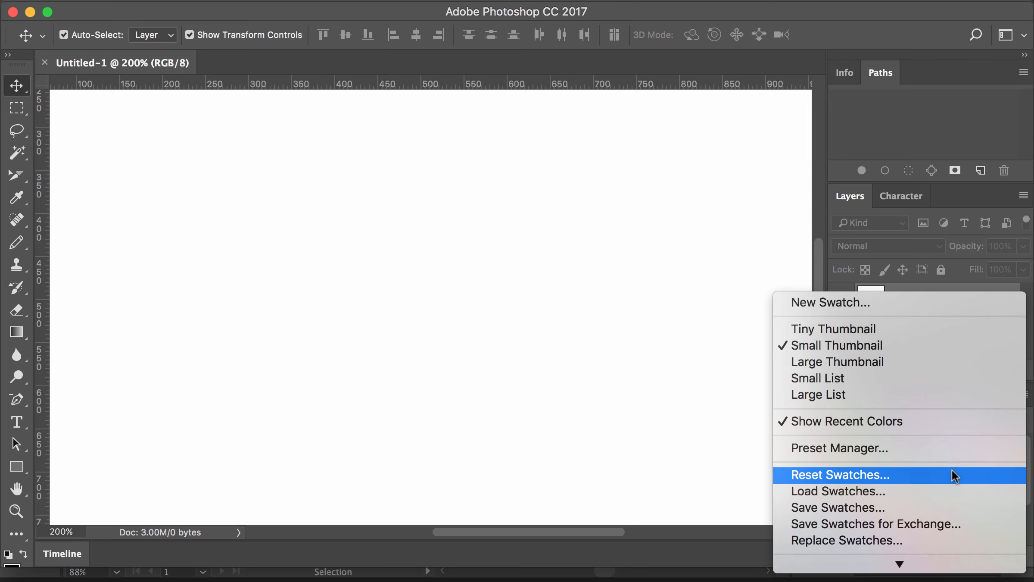
mouse_move(940, 488)
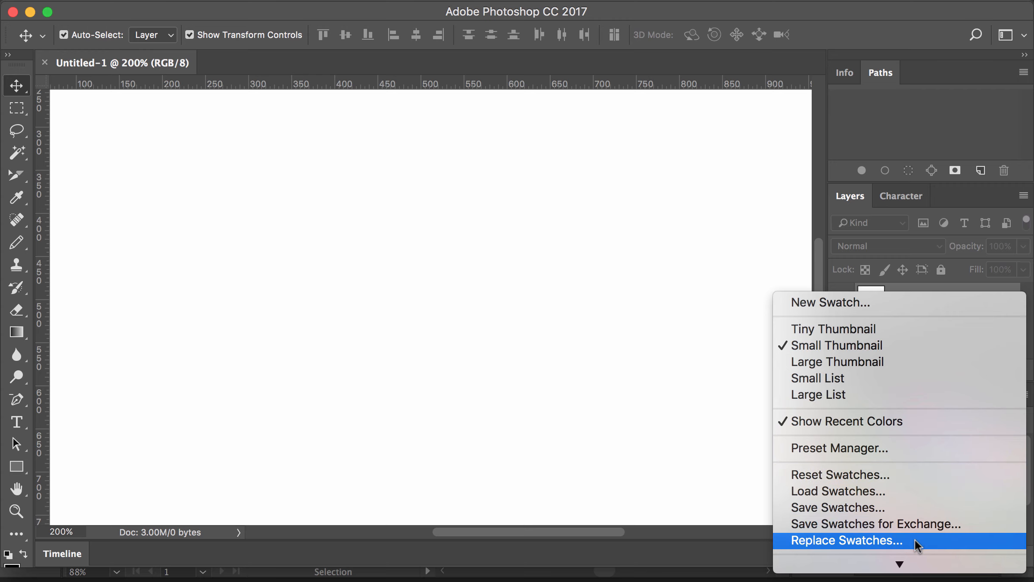
Choose Replace Swatches and select the 'Swatches - GhostlyPixels.ase' file.
left_click(846, 540)
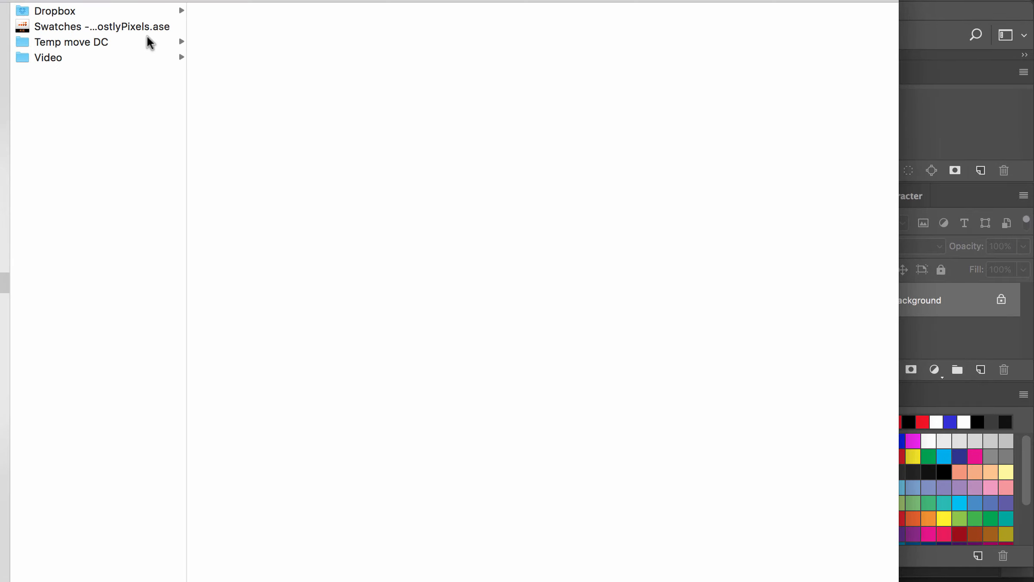
left_click(99, 26)
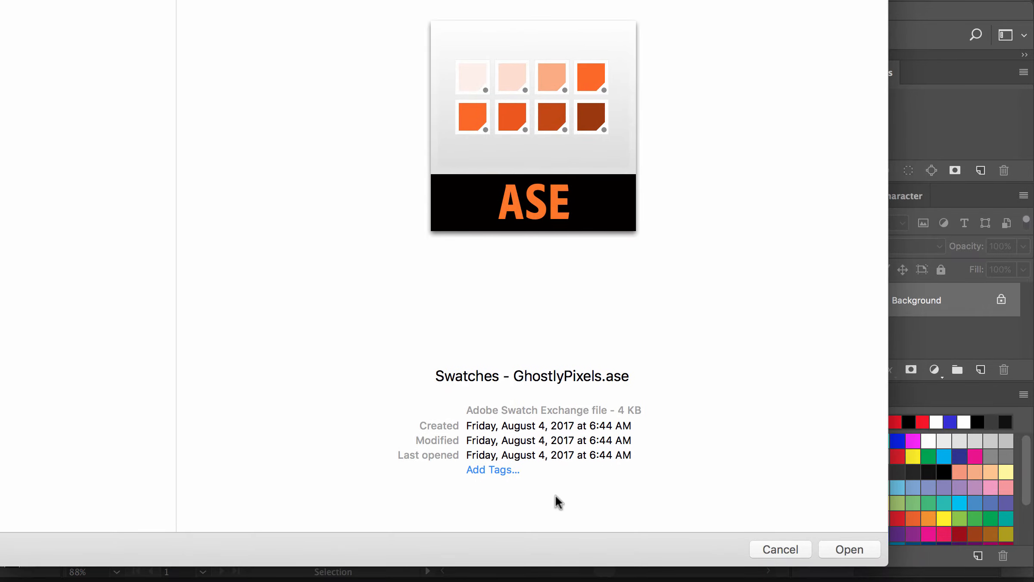
mouse_move(853, 556)
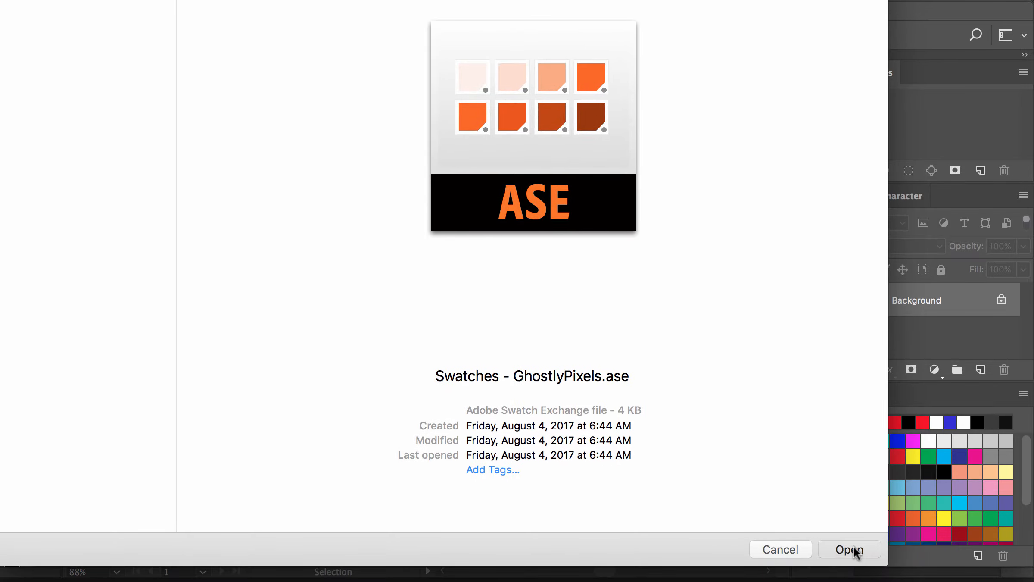
Open 'Swatches - GhostlyPixels.ase' so its colors replace the default swatches.
left_click(849, 549)
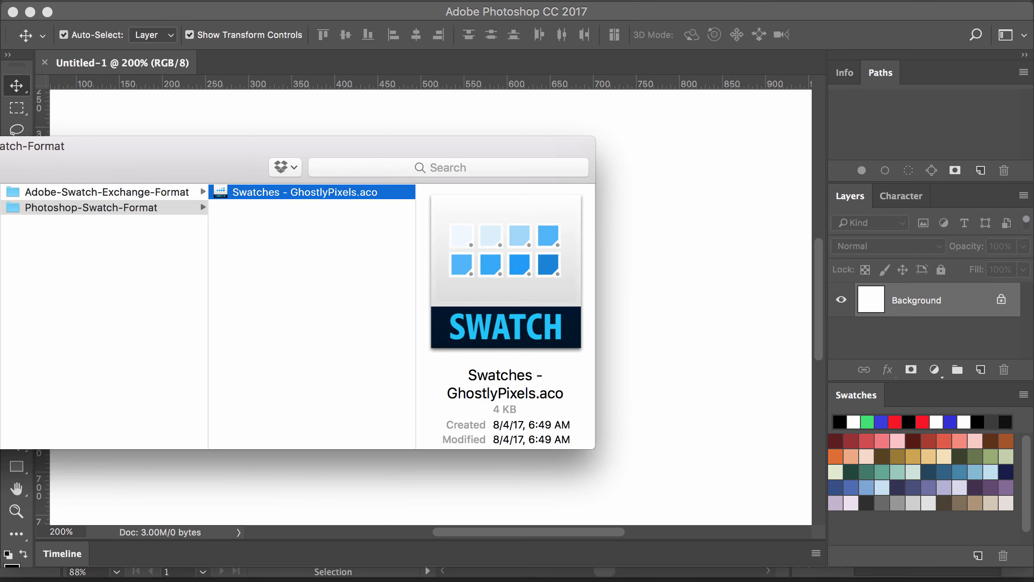
mouse_move(677, 254)
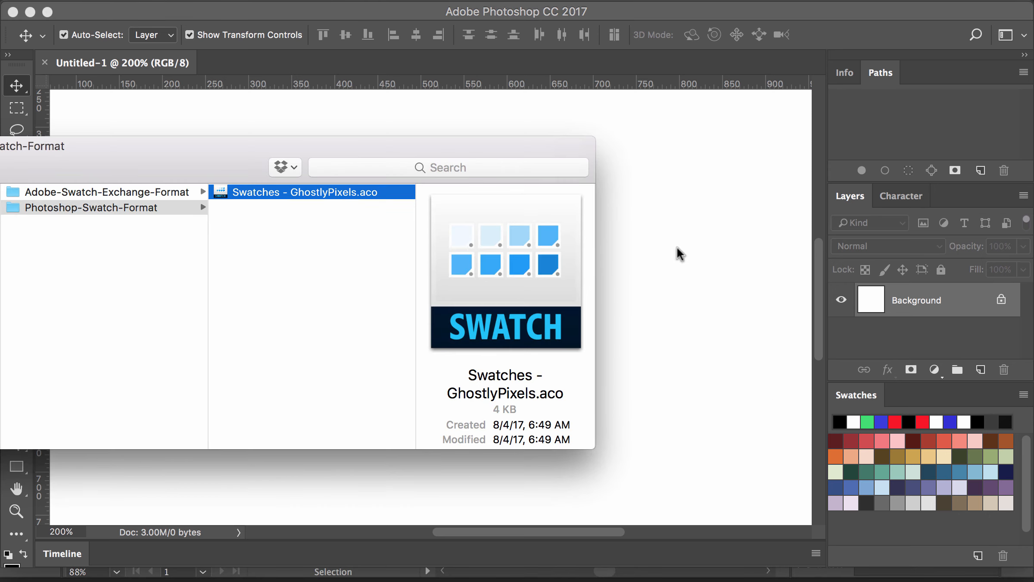
mouse_move(726, 224)
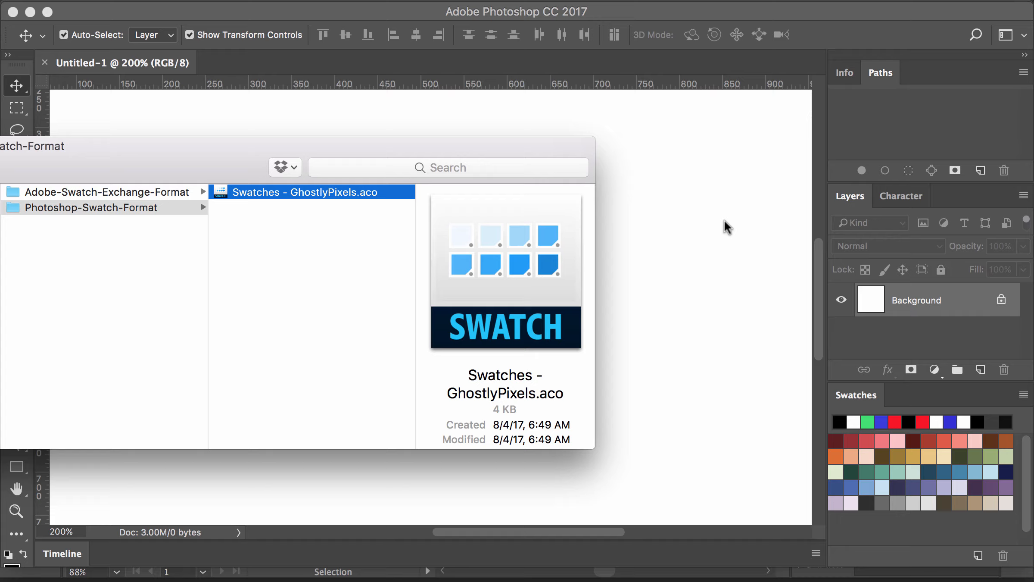